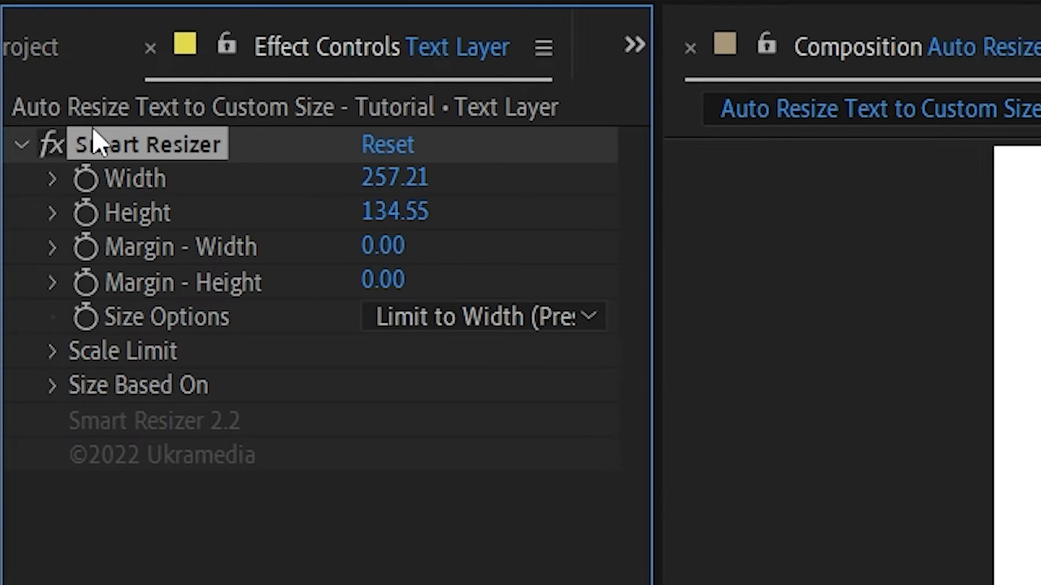
mouse_move(150, 213)
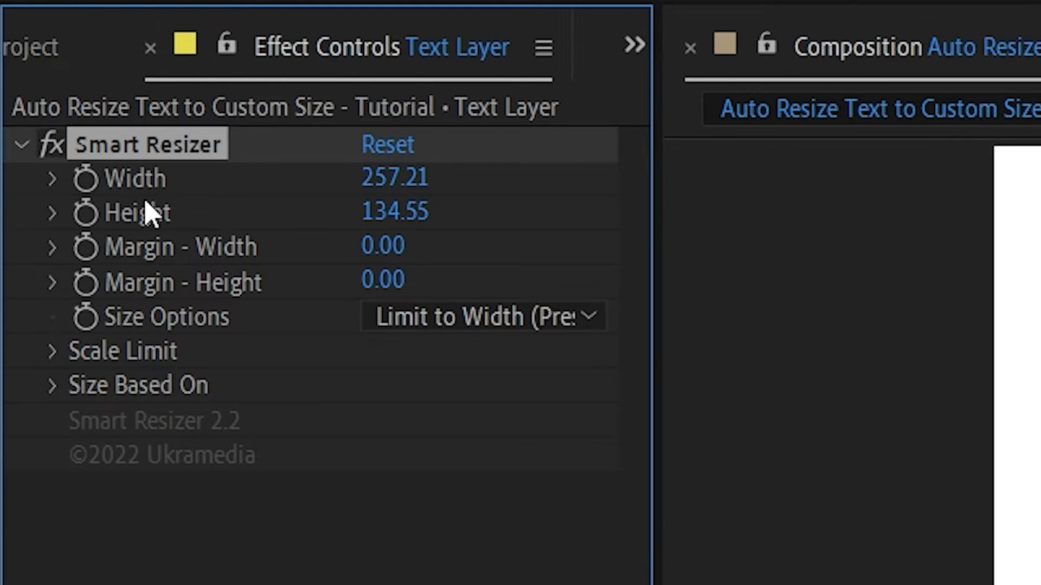
mouse_move(458, 189)
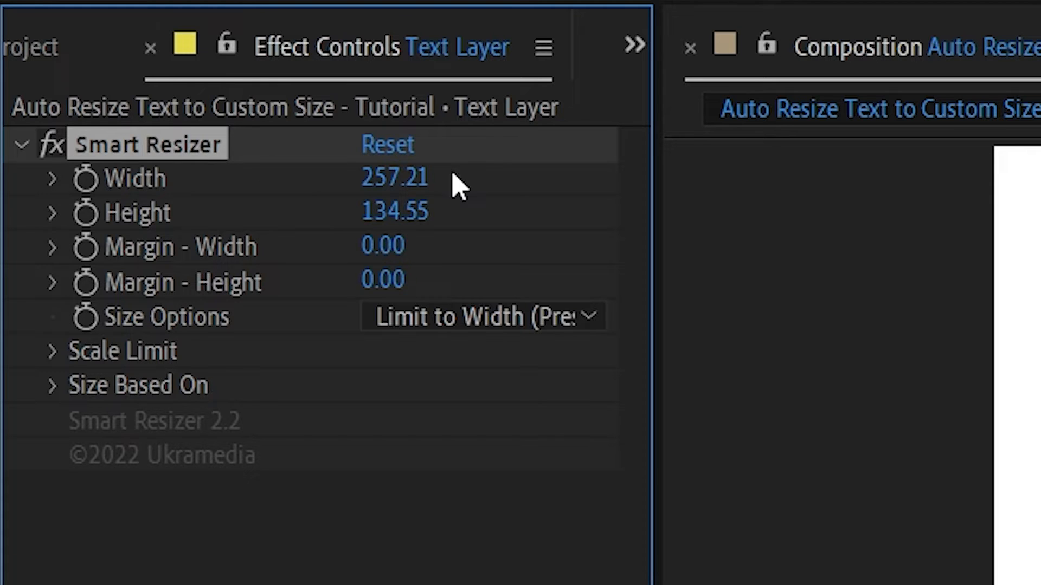
mouse_move(159, 196)
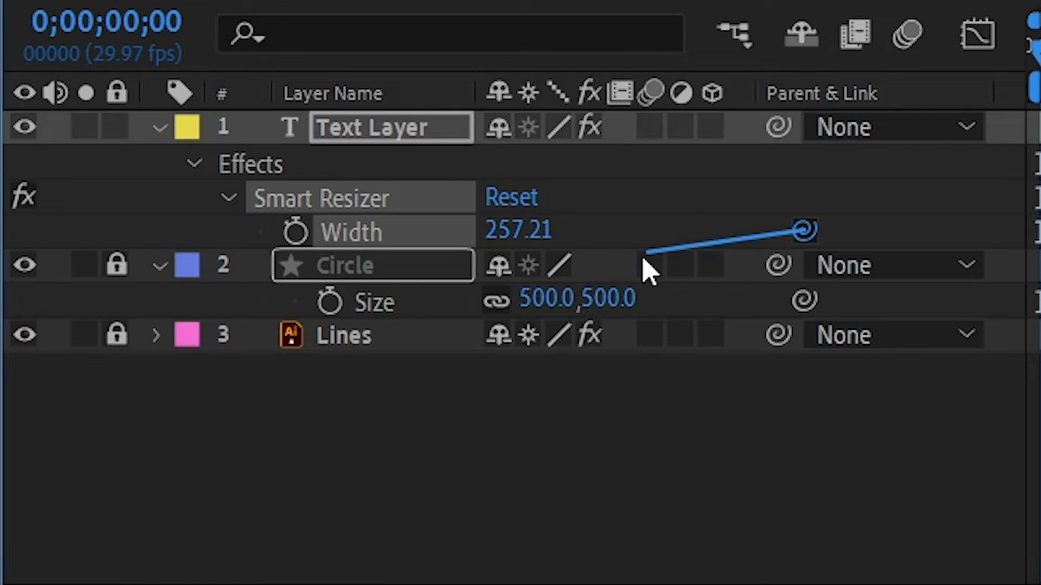
Link Smart Resizer Width to circle Size, retitle to 'MAIN TITLE GOES HERE', enter 50.
left_click_drag(804, 229, 544, 299)
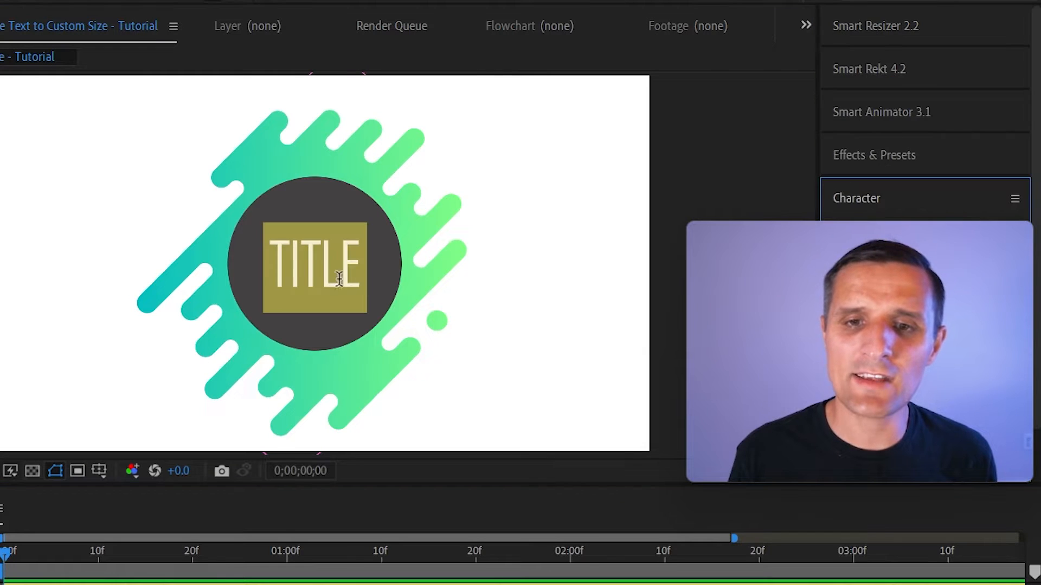
type("MAIN TITLE GOES HERE")
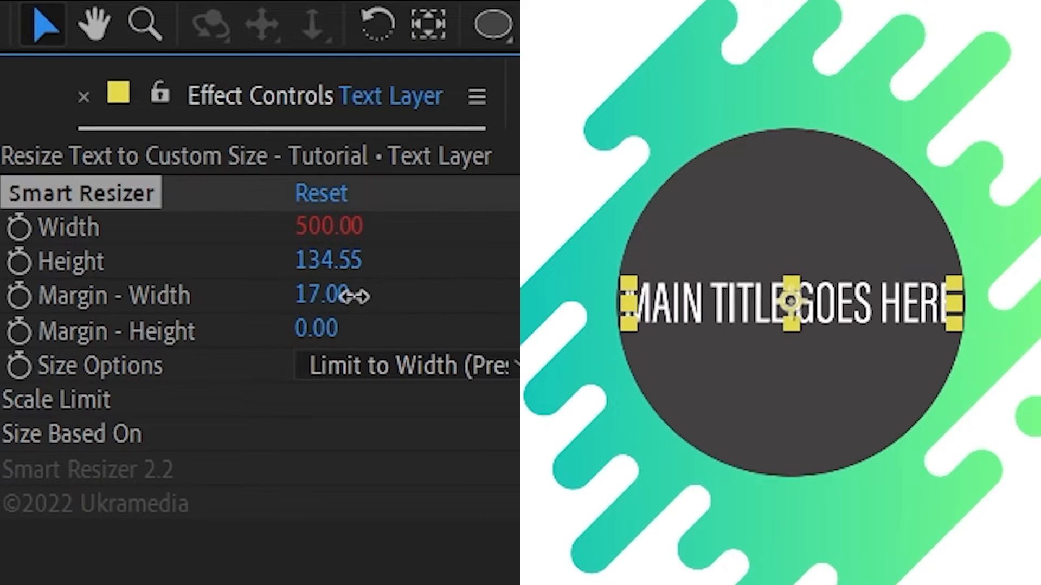
type("500.0,500.0")
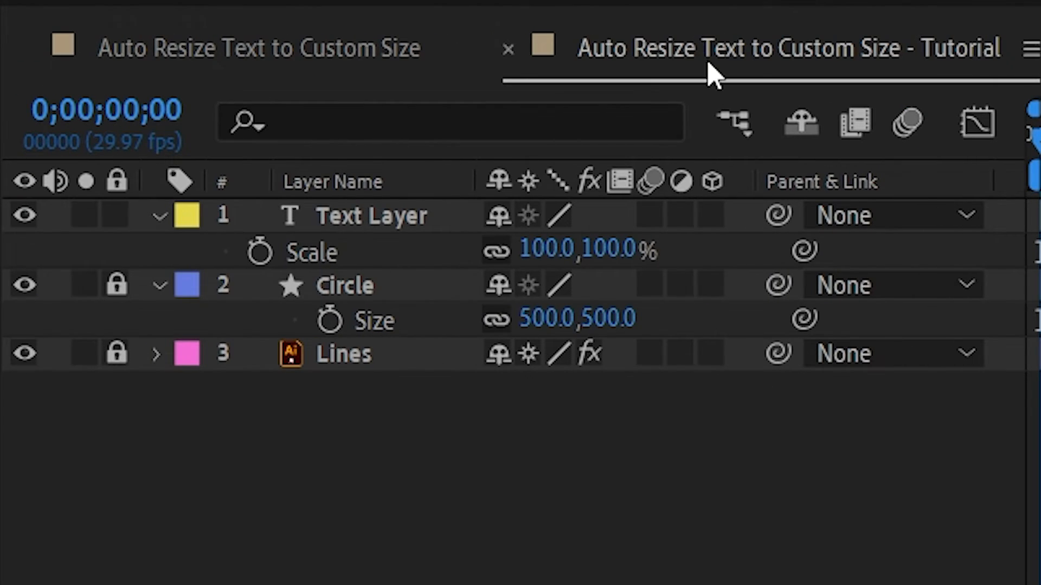
mouse_move(408, 243)
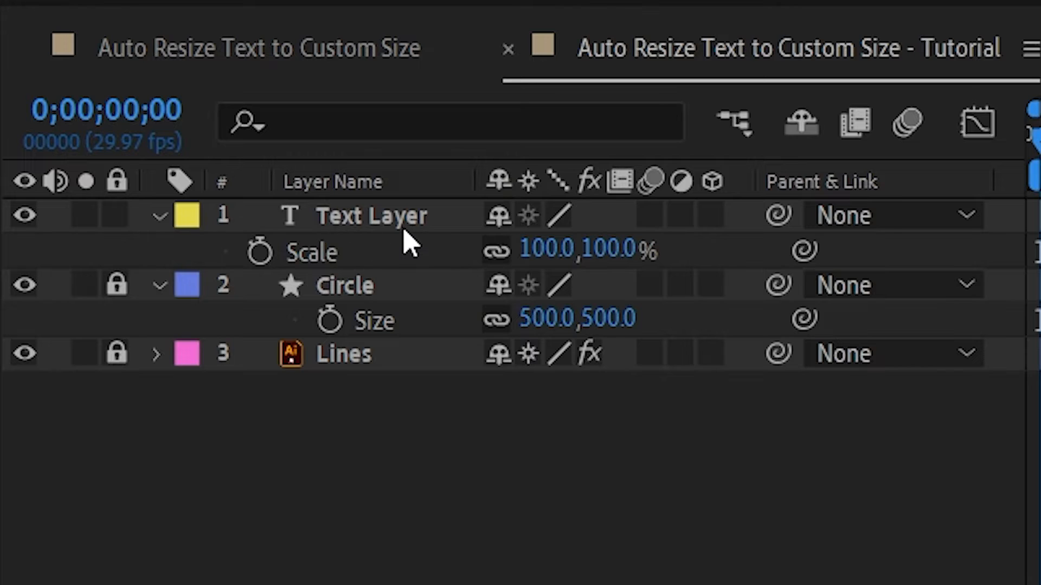
mouse_move(331, 279)
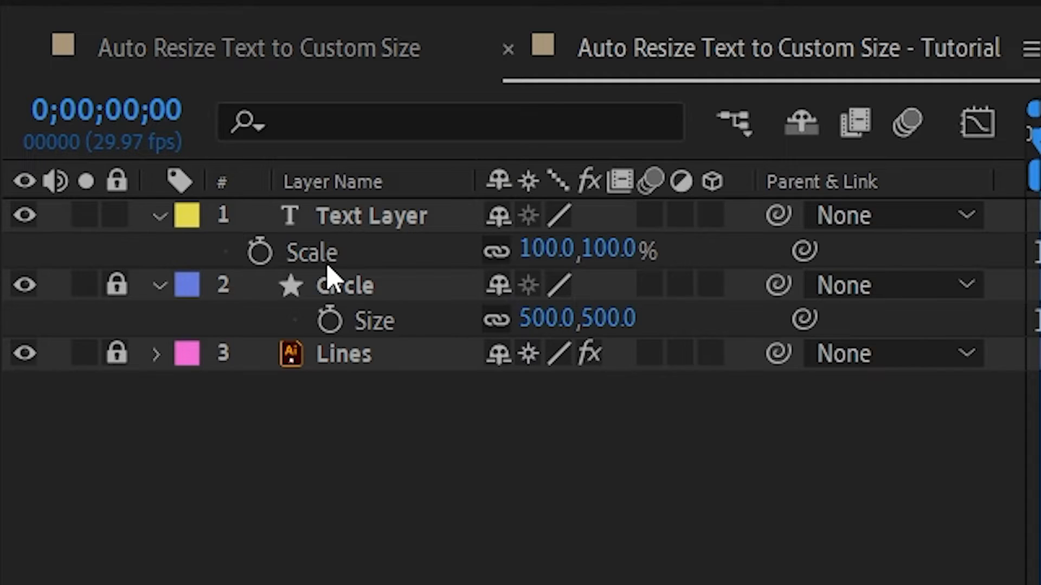
Enable an expression on the Text Layer's Scale property with an Alt-click on its stopwatch.
left_click(260, 250)
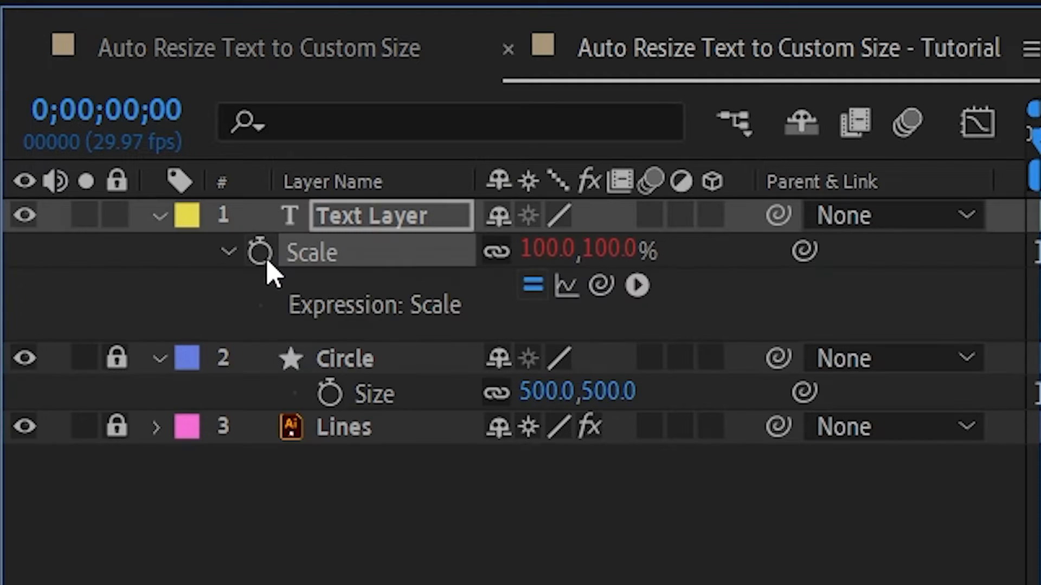
mouse_move(335, 278)
type("const")
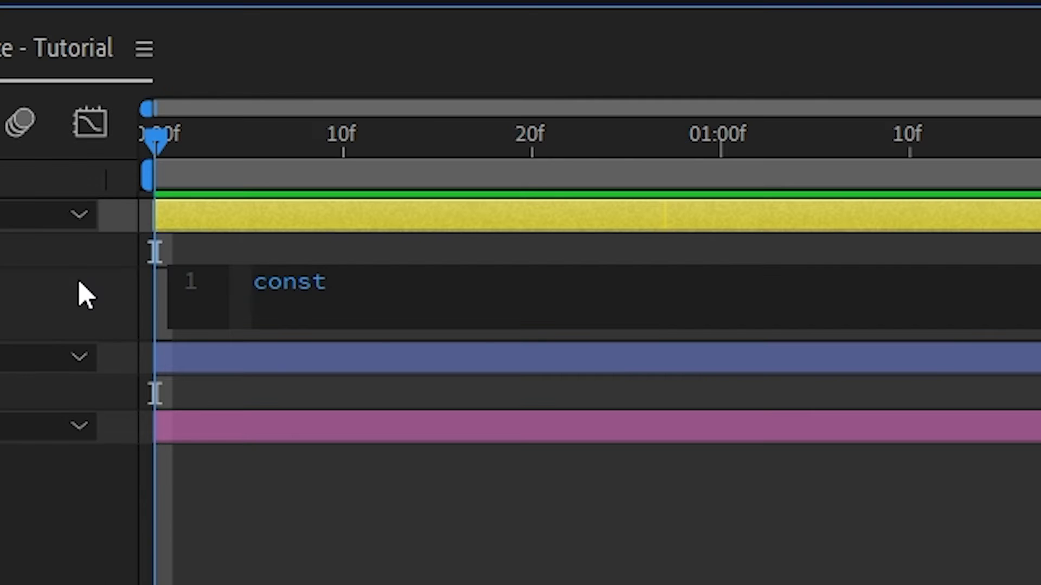
Write sizeLimit = 400 and begin const textWidth = this... in the Scale expression.
type("sizeLim")
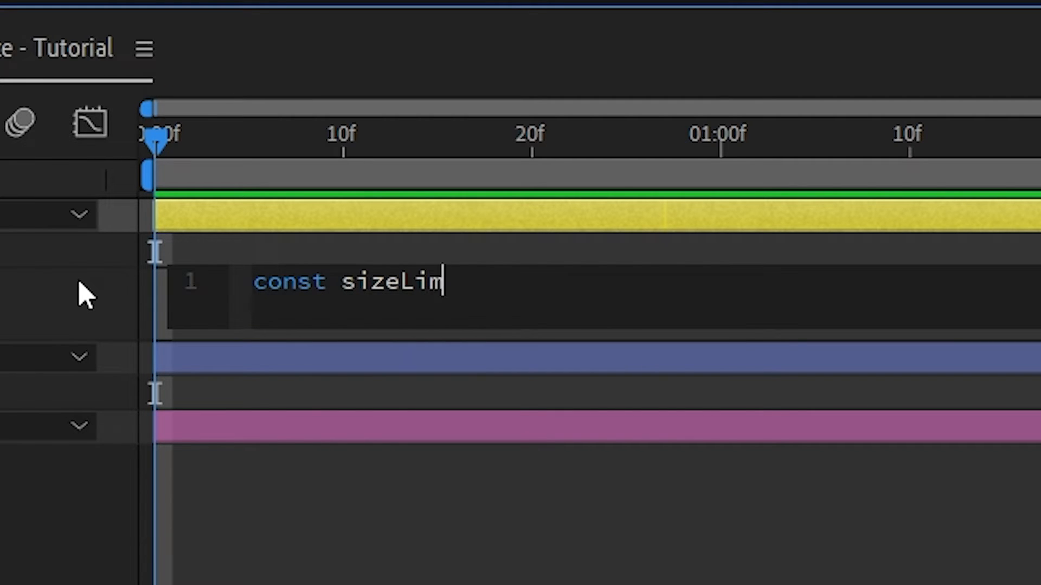
type("it = 400;")
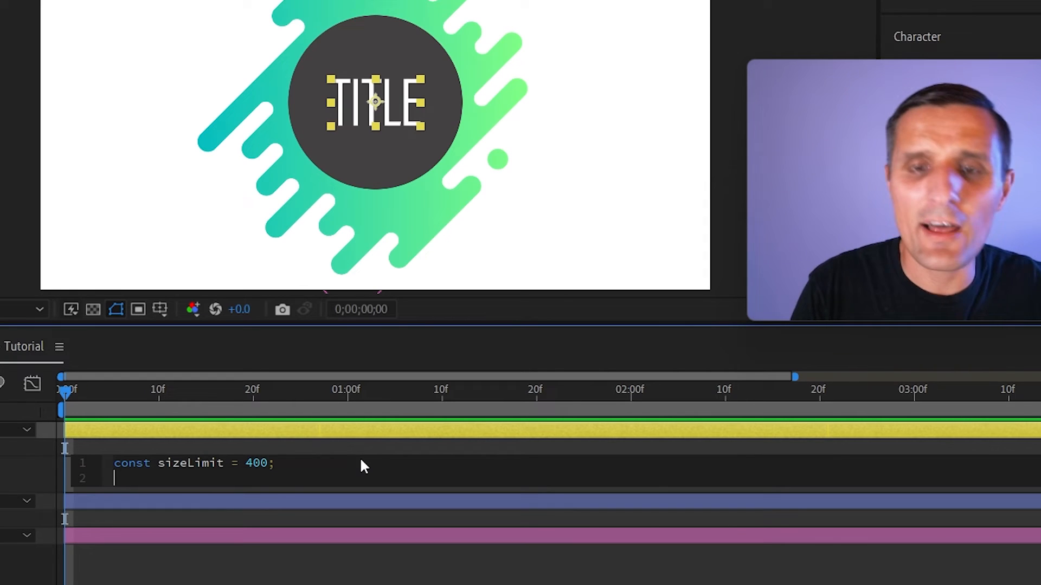
type("const text")
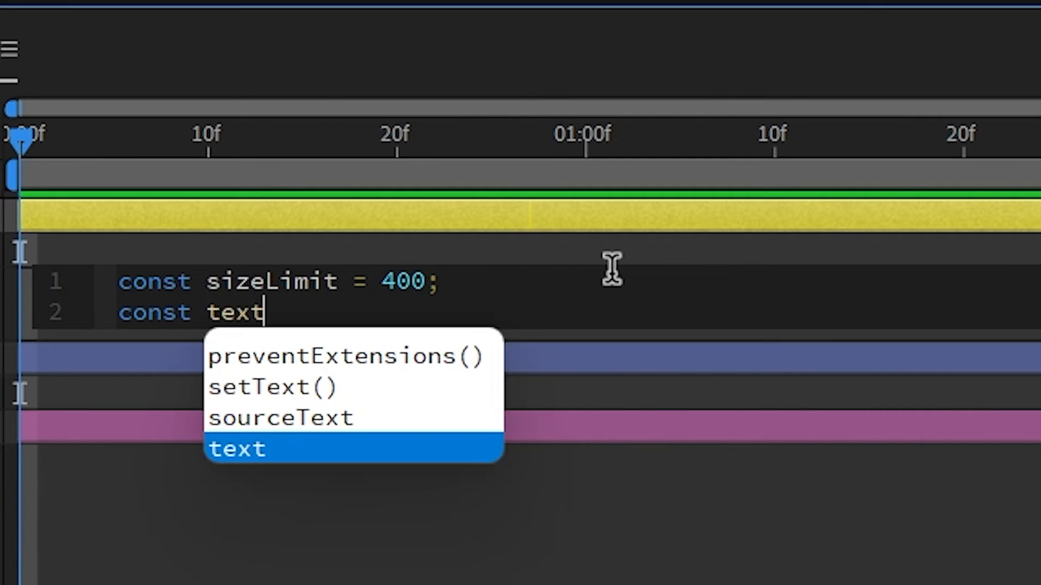
type("Width = thisLayer.sourceRectAtTime().width;")
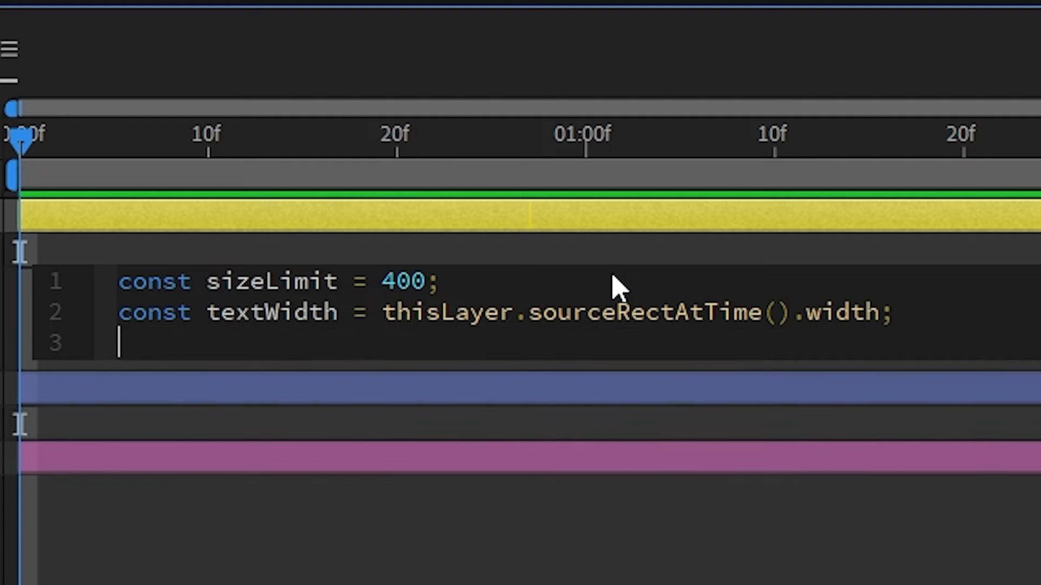
Add const scaleLimit = (sizeLimit/textWidth) * 100; and start the returned scale array.
type("const")
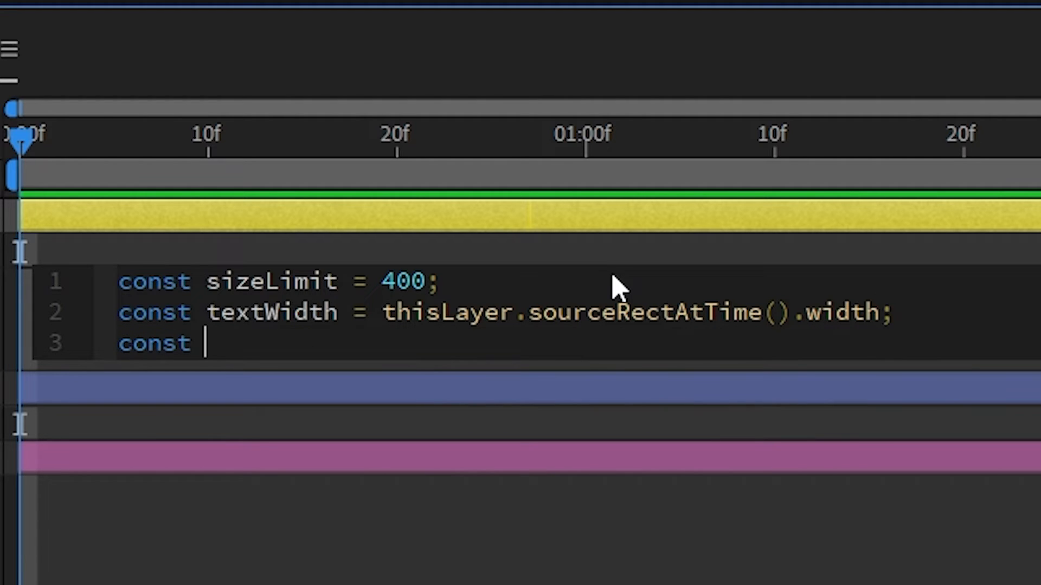
mouse_move(425, 322)
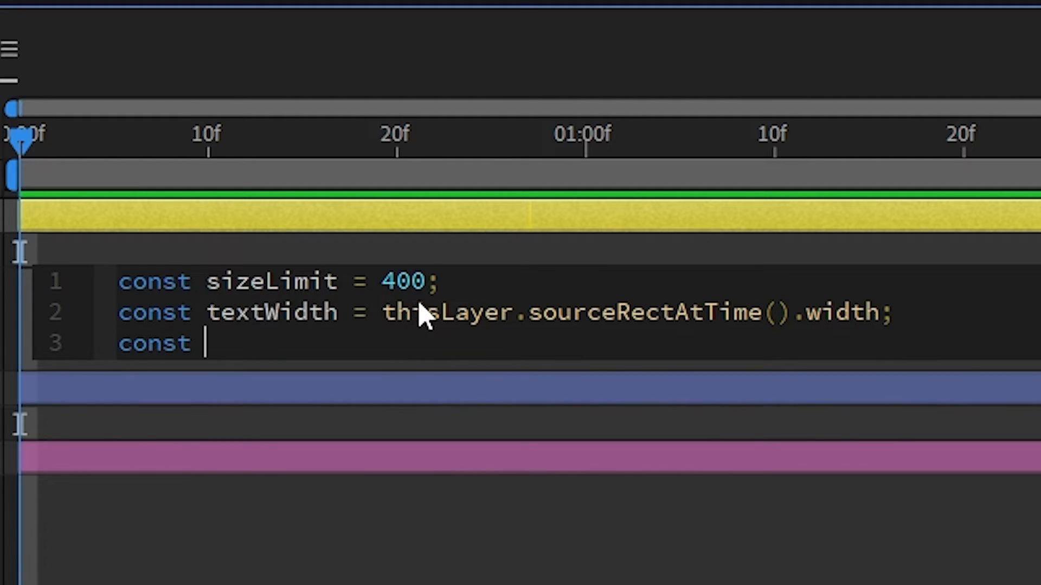
mouse_move(451, 295)
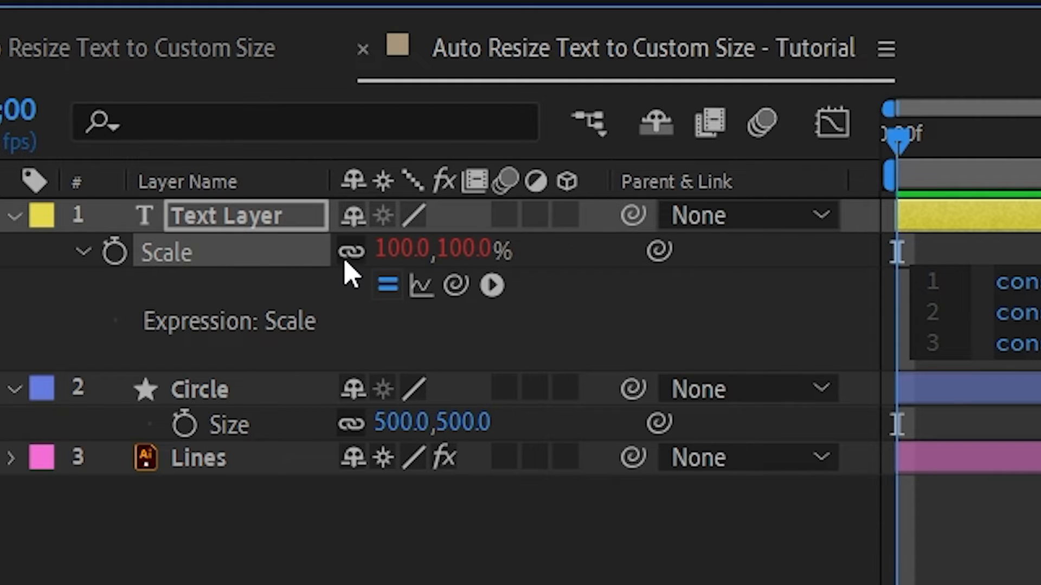
mouse_move(505, 272)
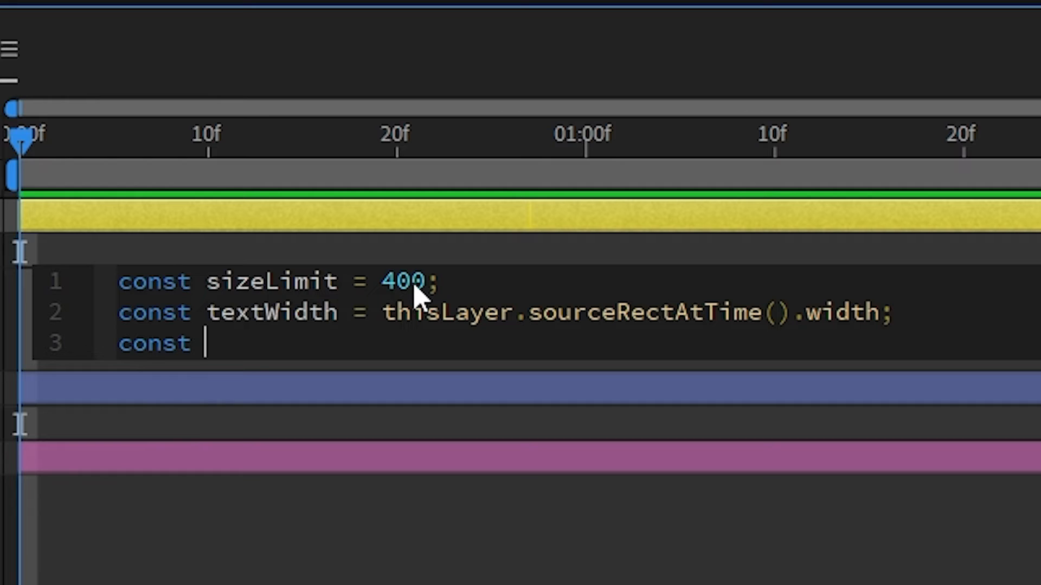
mouse_move(110, 432)
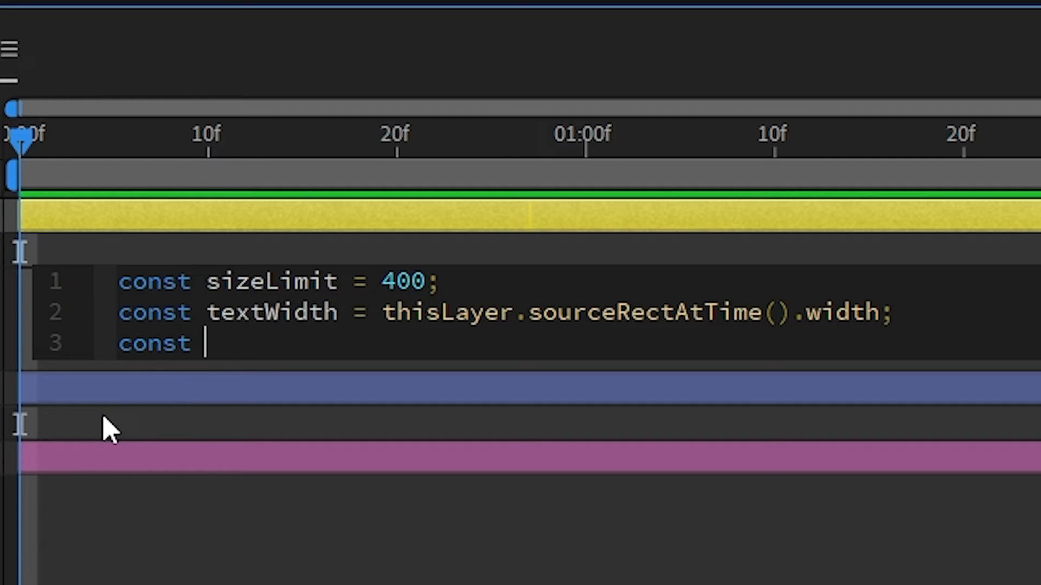
type("scale")
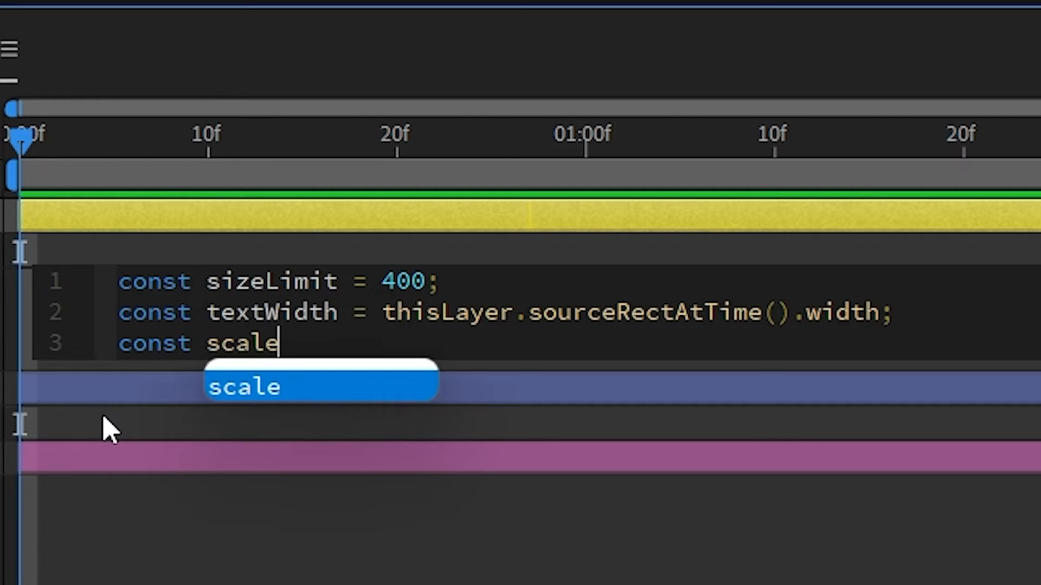
type("Limit = ()")
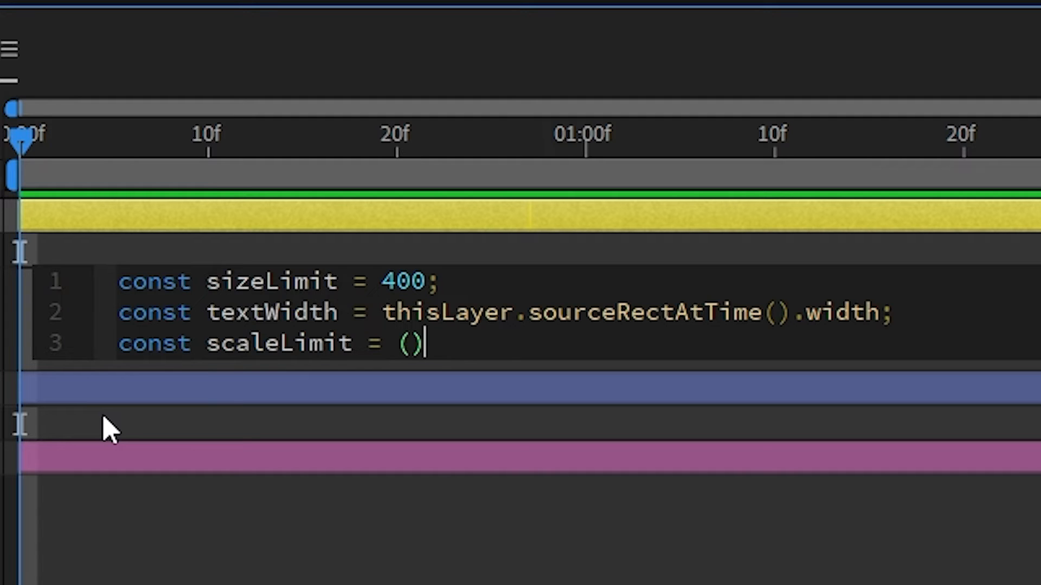
type("sizeL")
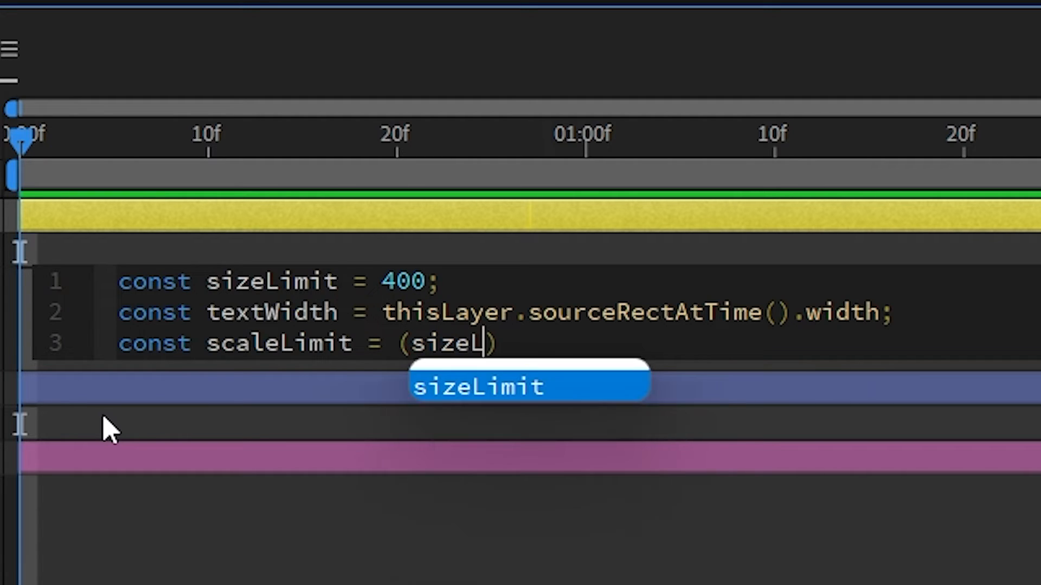
type("imit/")
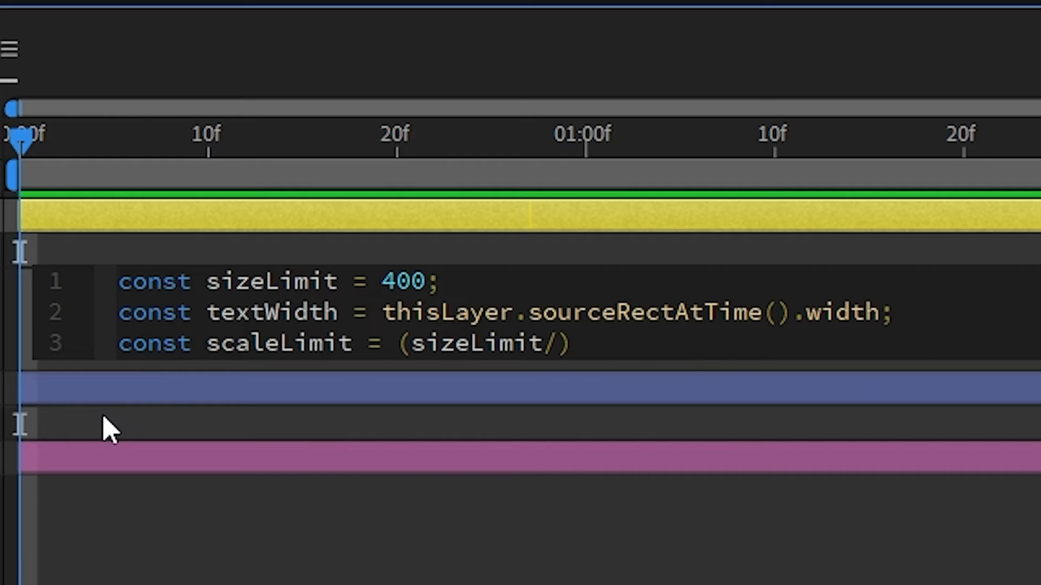
type("textWidth)")
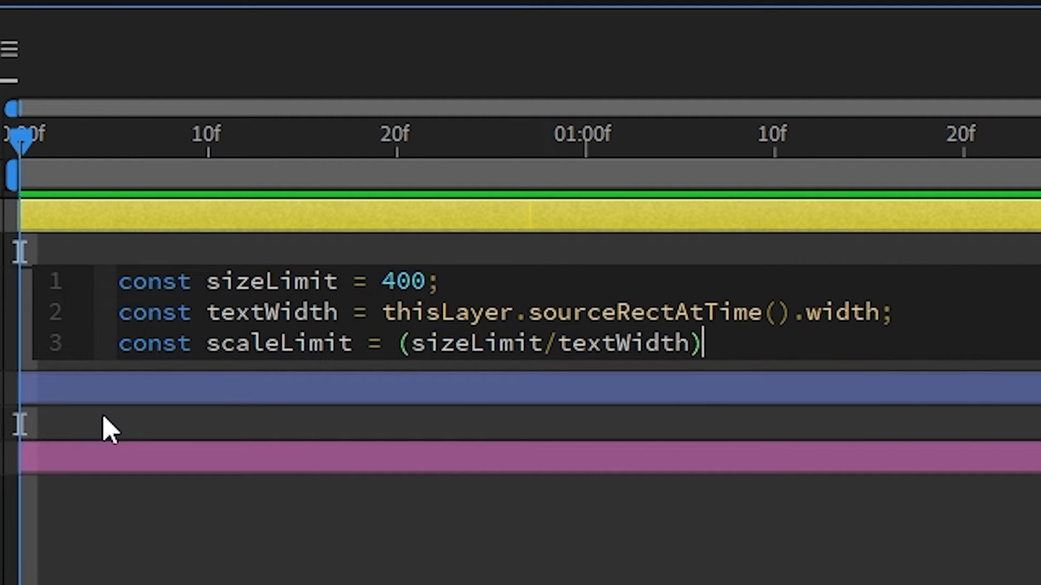
type("* 10")
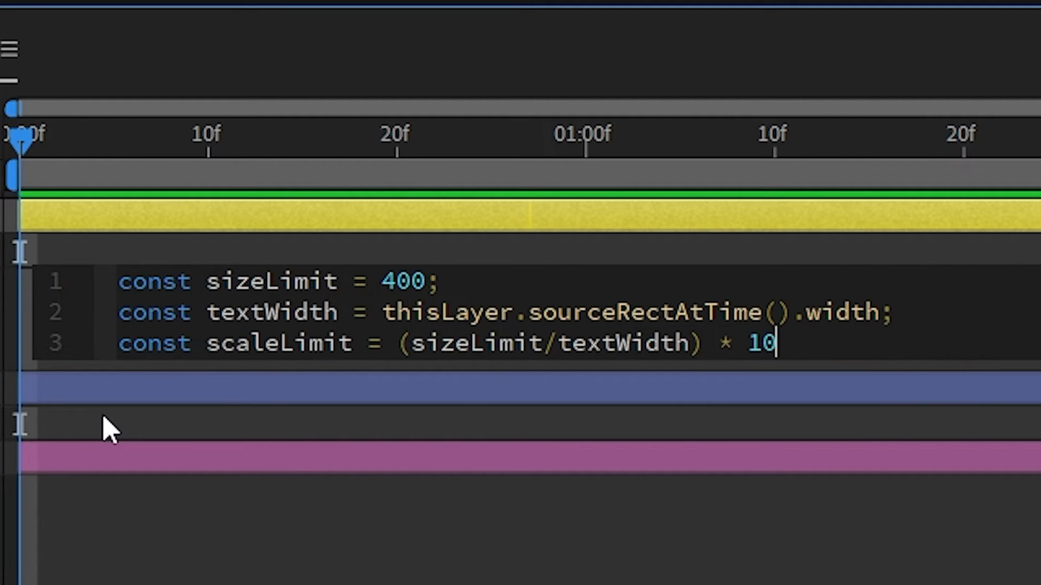
type("0;")
type("[")
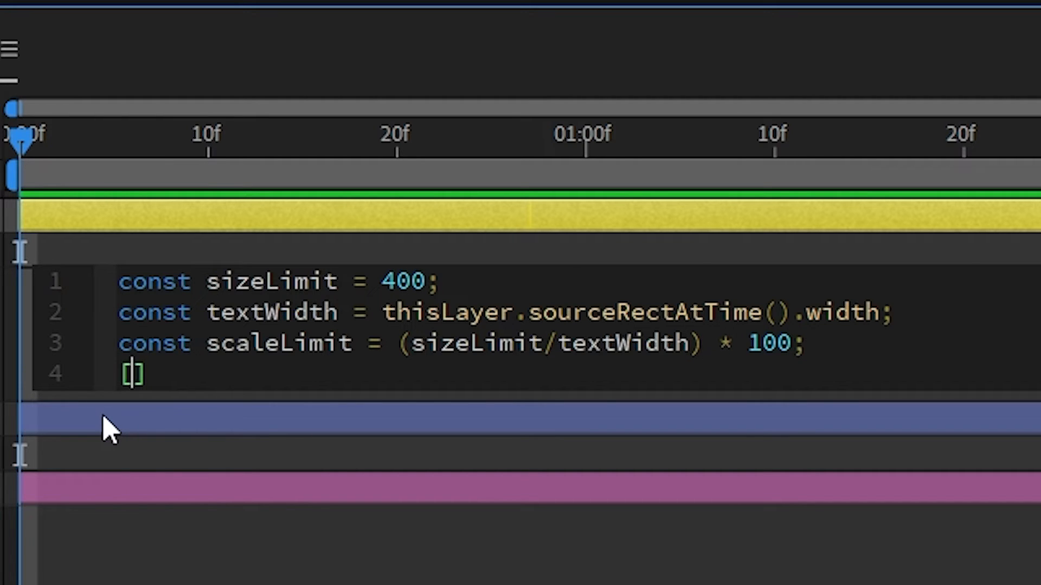
type("scaleLimit, scaleLimit")
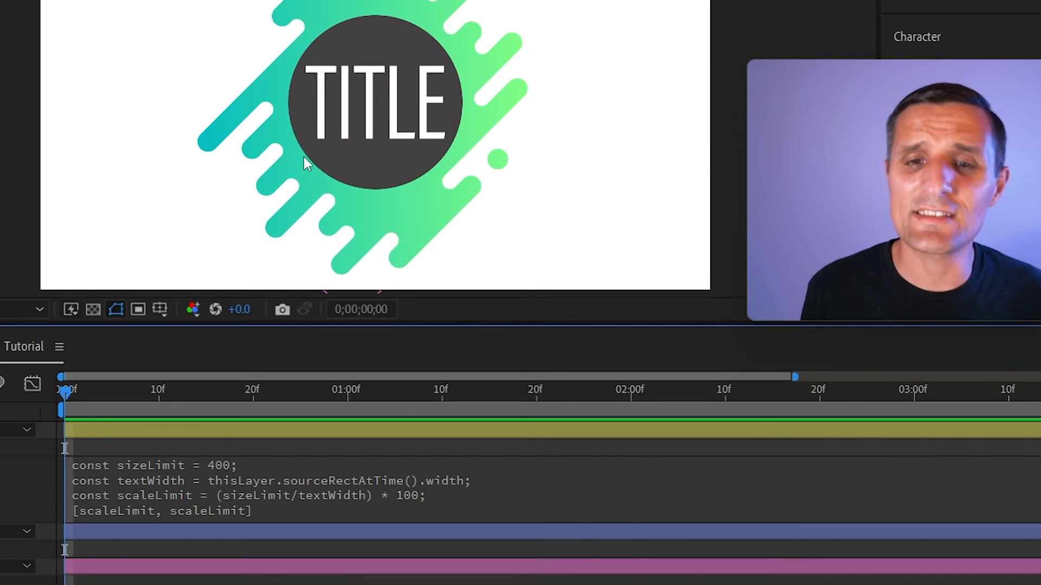
Retype the title text as 'MAIN TITLE GOES HERE' to test the expression.
type("MAIN TITLE GOES HERE")
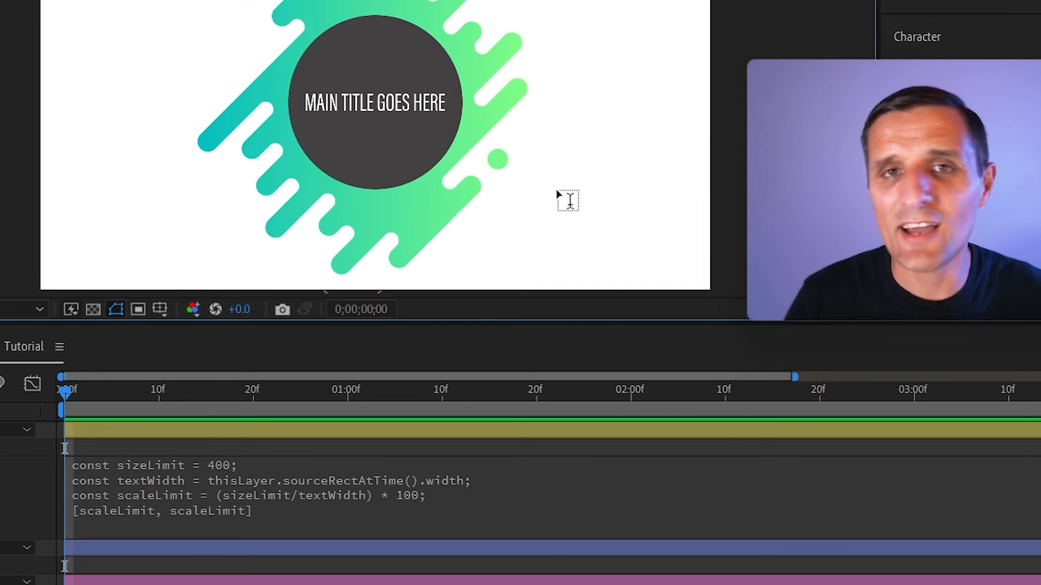
mouse_move(453, 126)
type("M")
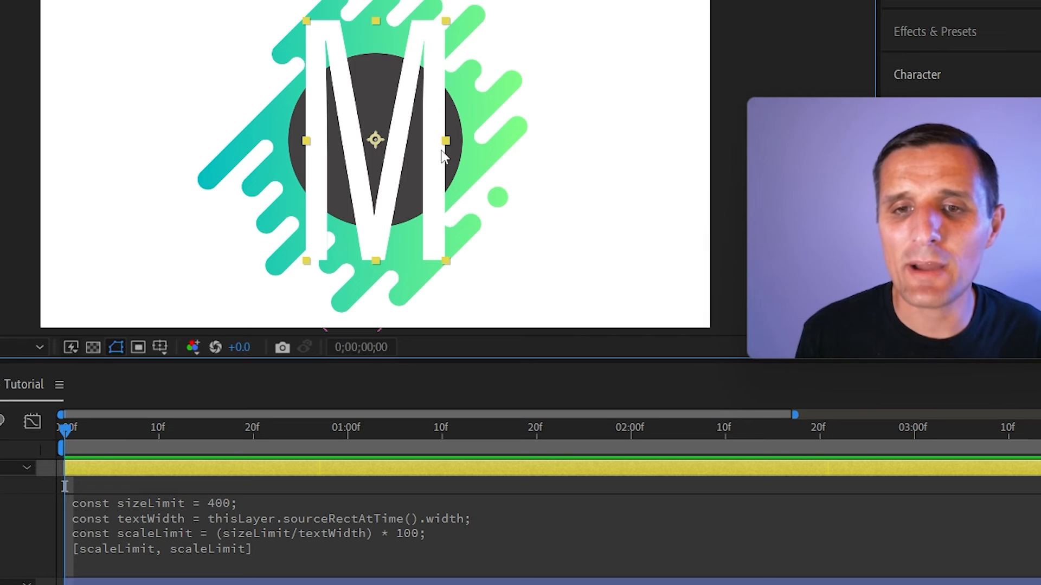
mouse_move(517, 180)
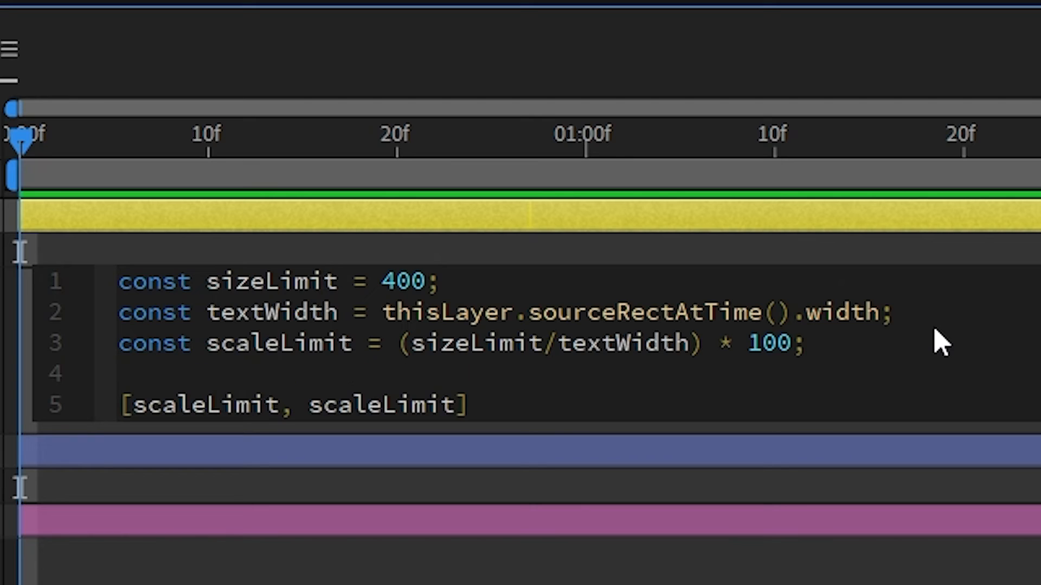
Add const fixedScale = scaleLimit > 100 ? 100 : scaleLimit; and select scaleLimit in the array.
type("const fixed")
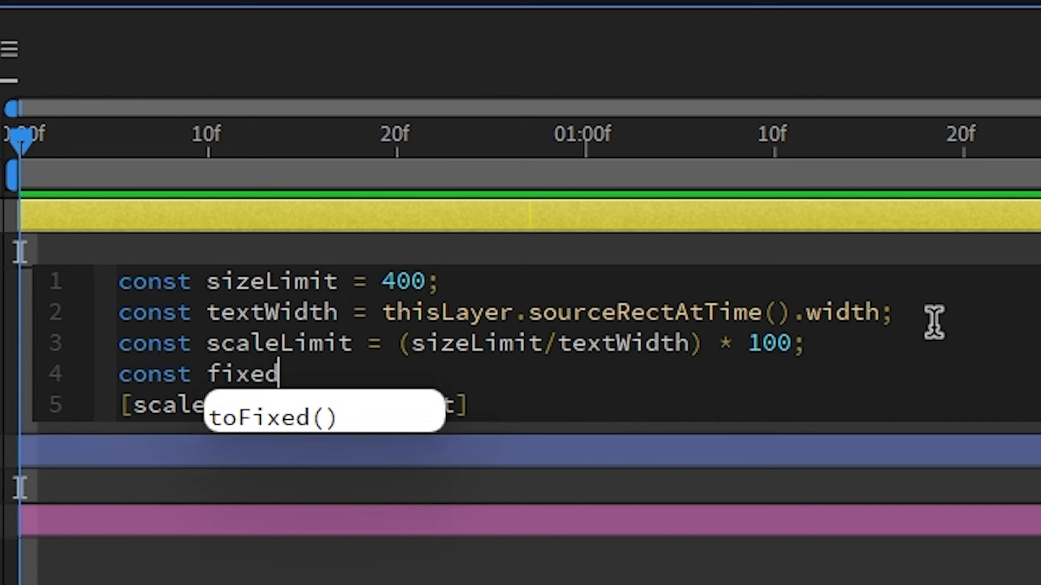
type("Scale =")
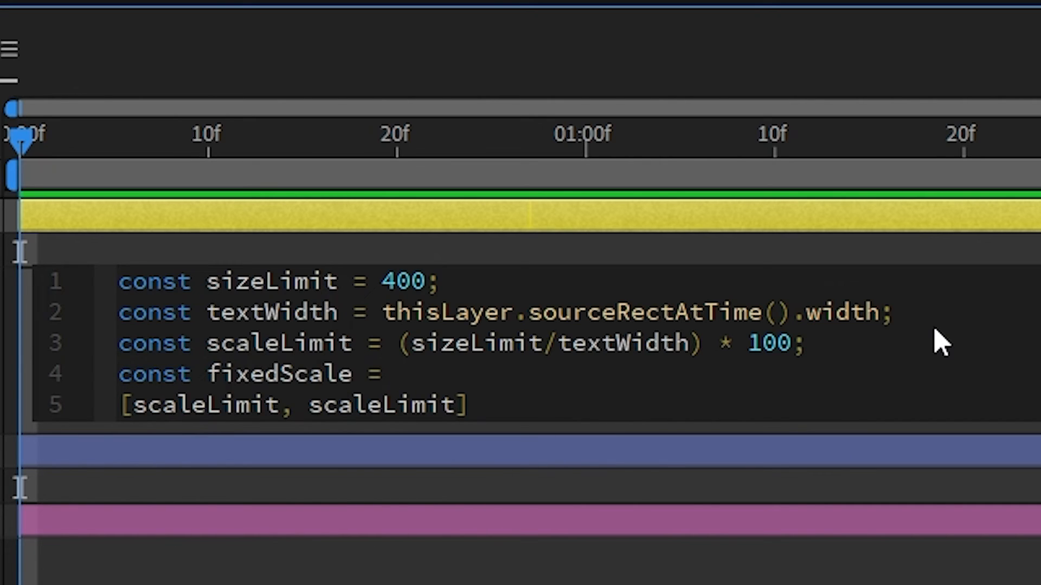
type("scaleLimit")
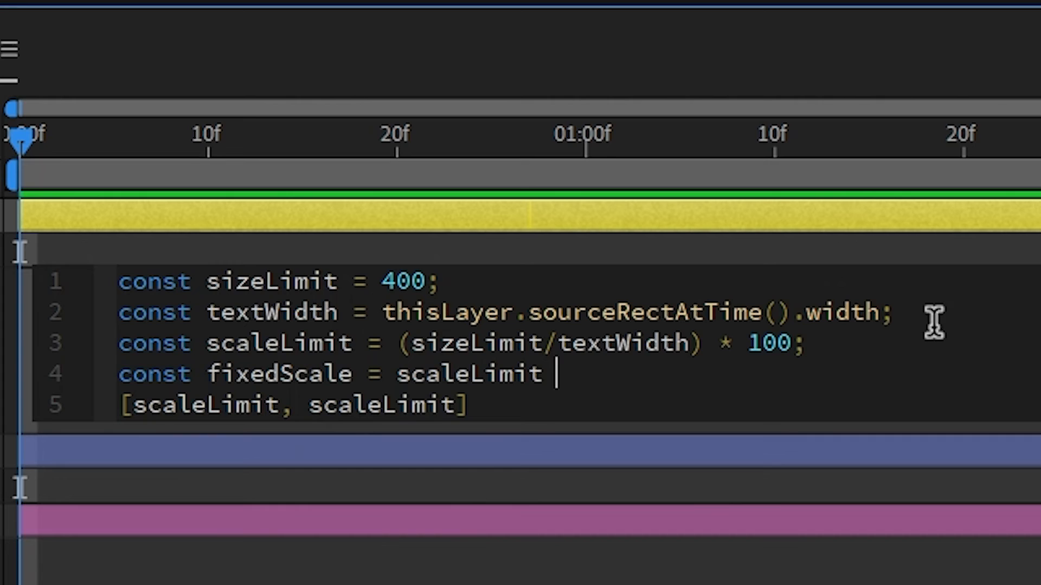
type("> 100")
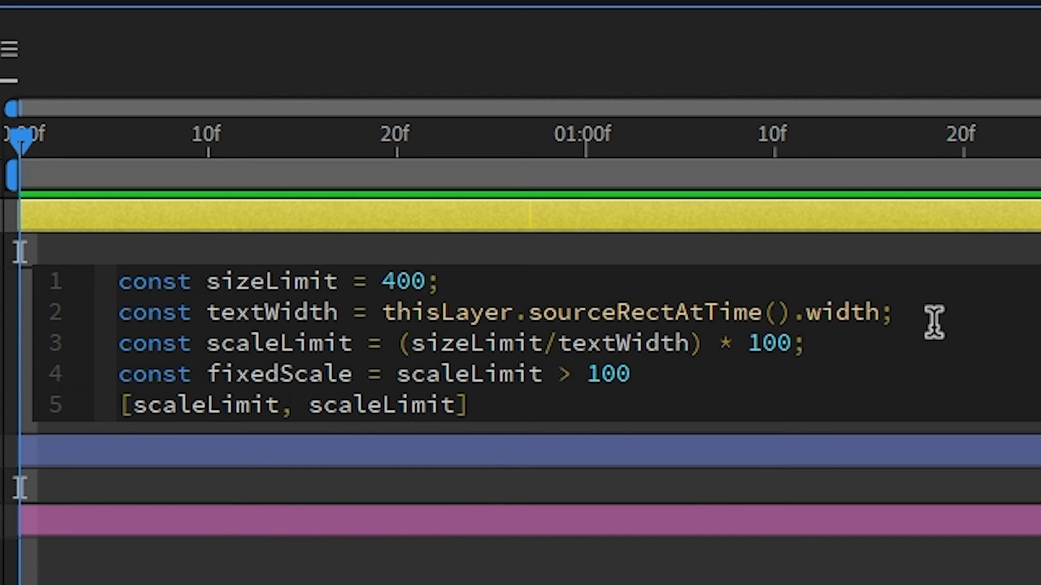
type("? 100")
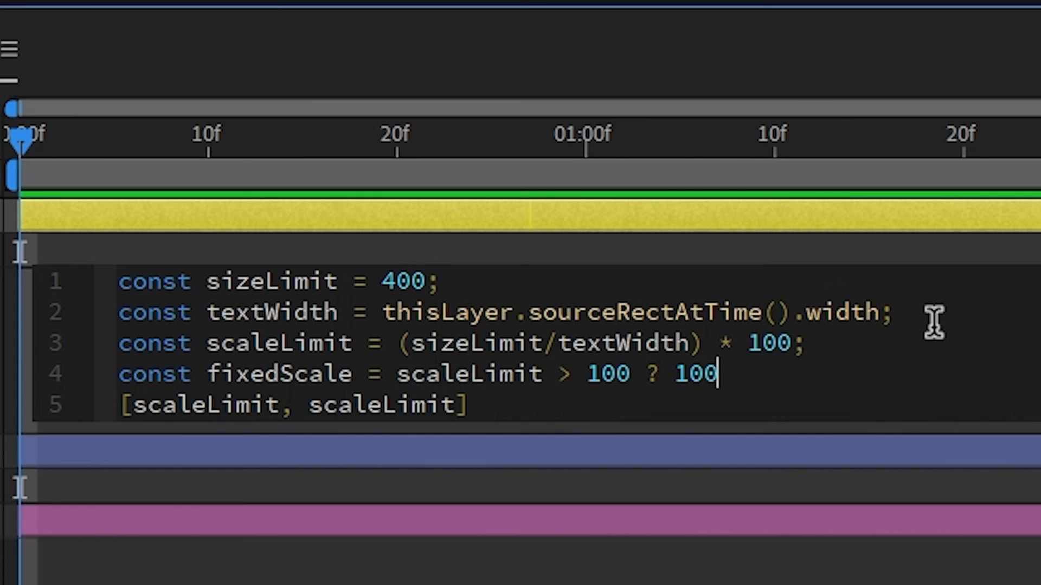
type(":")
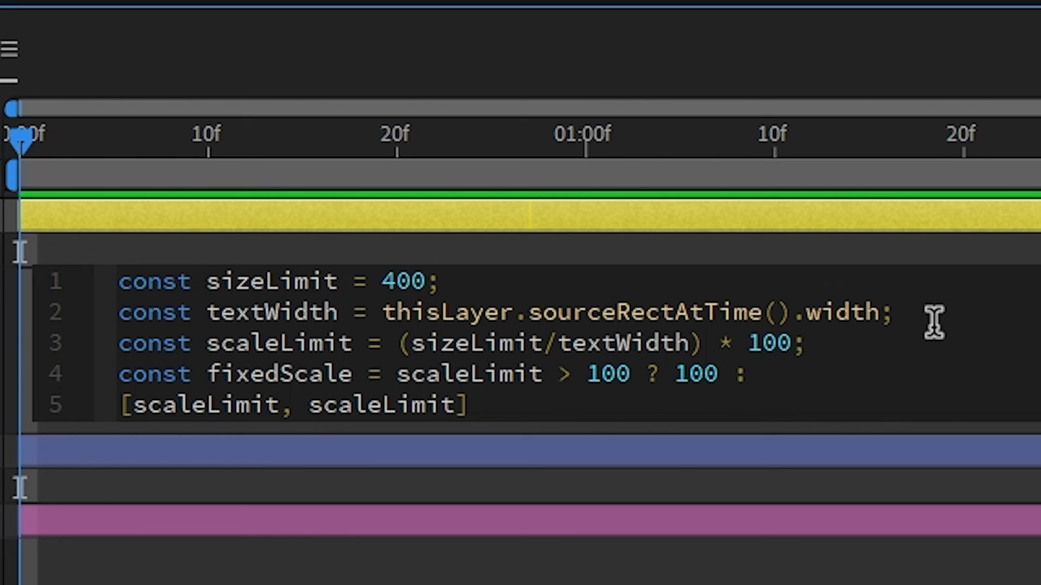
type("scaleLimit;")
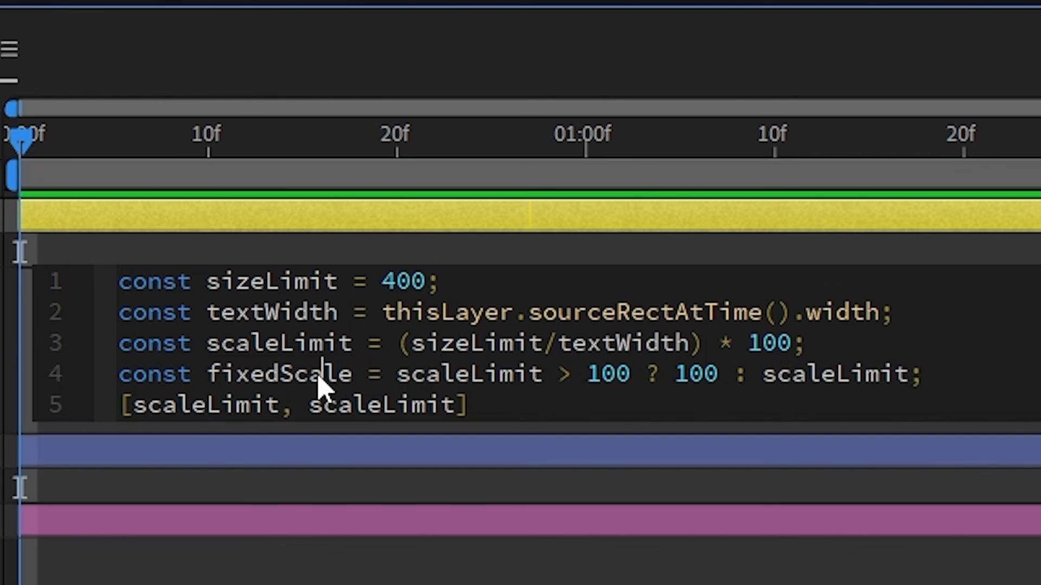
double_click(202, 405)
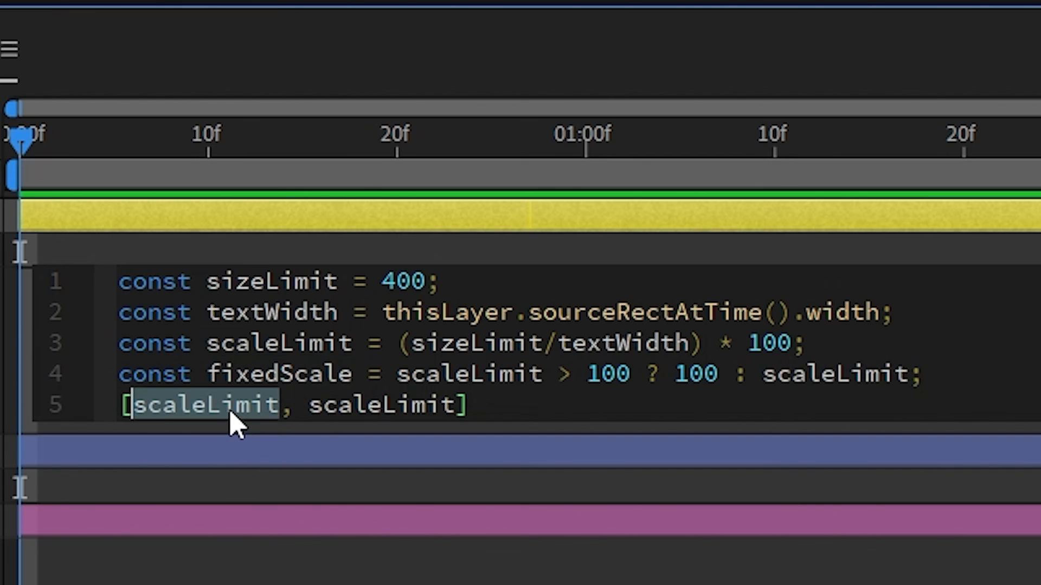